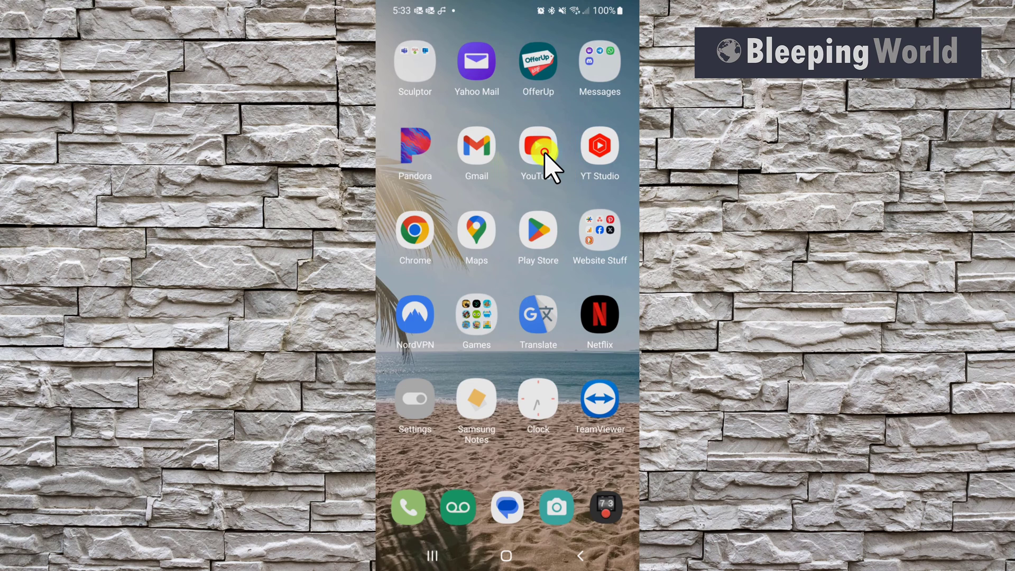
Step: Launch the YouTube app from the Android home screen
left_click(537, 144)
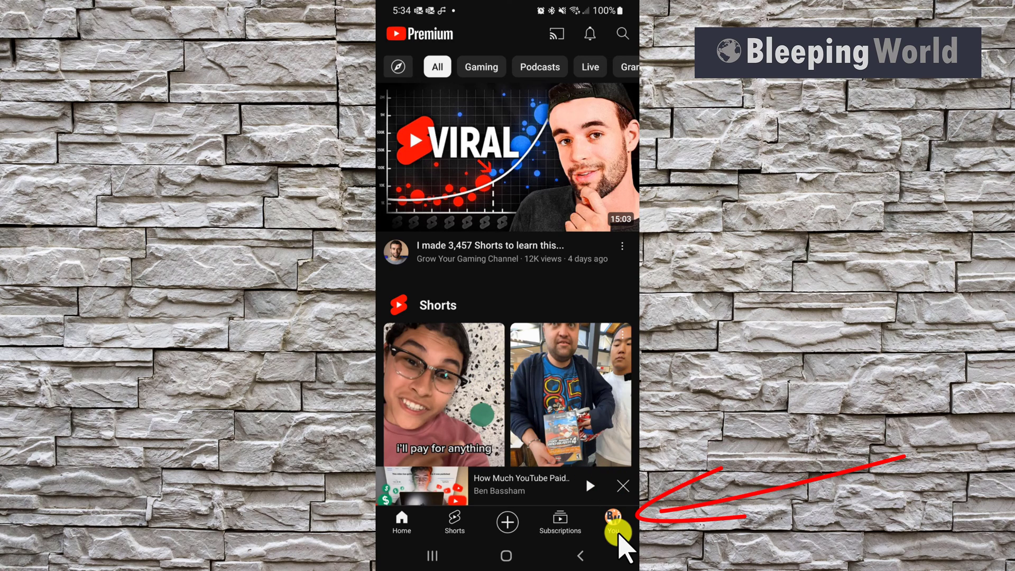
Step: Open the You tab and scroll down to the library list with Premium benefits
left_click(612, 521)
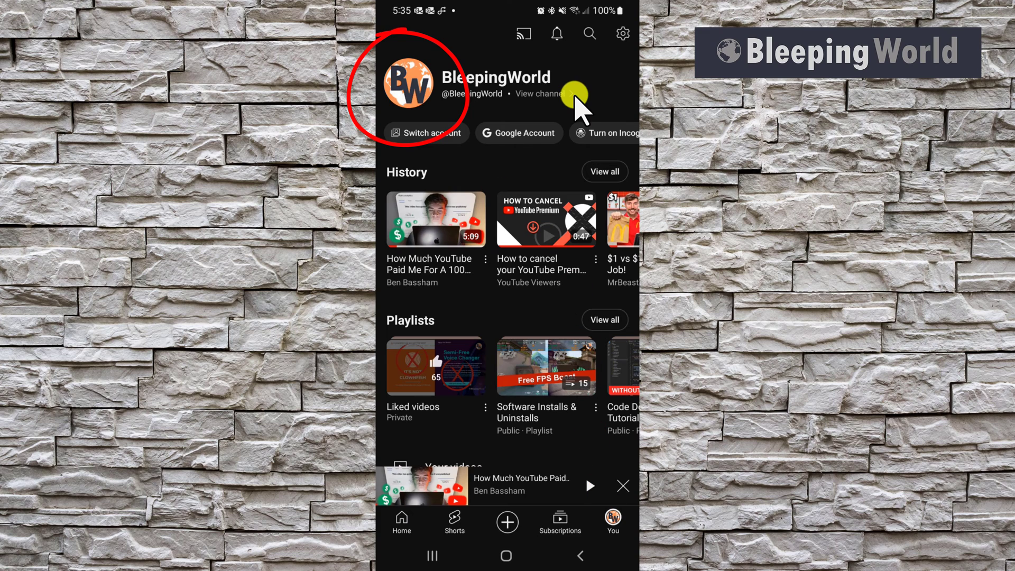
scroll("down", 3)
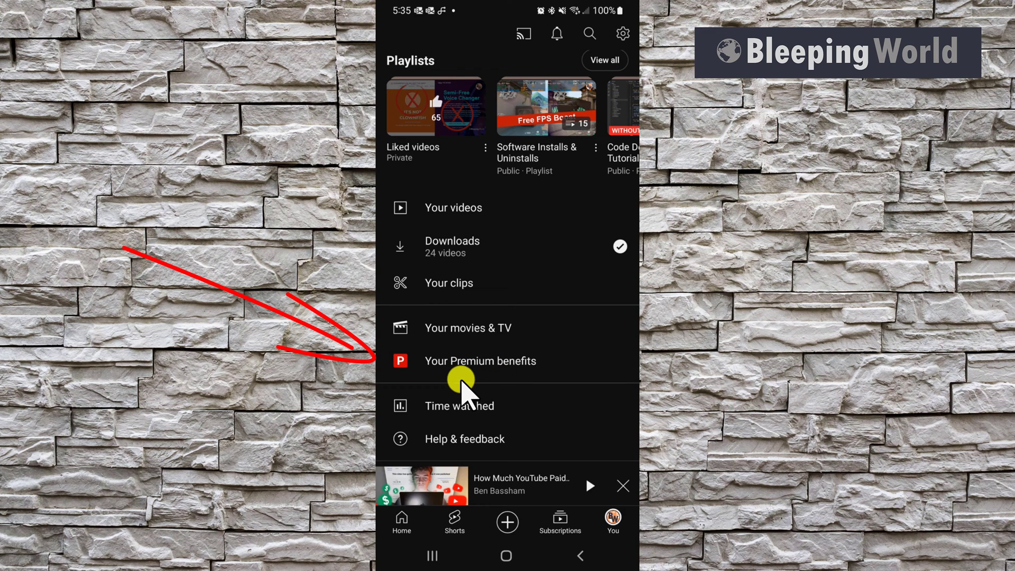
Step: Open 'Your Premium benefits' to view ad-free, background play and offline totals
left_click(480, 361)
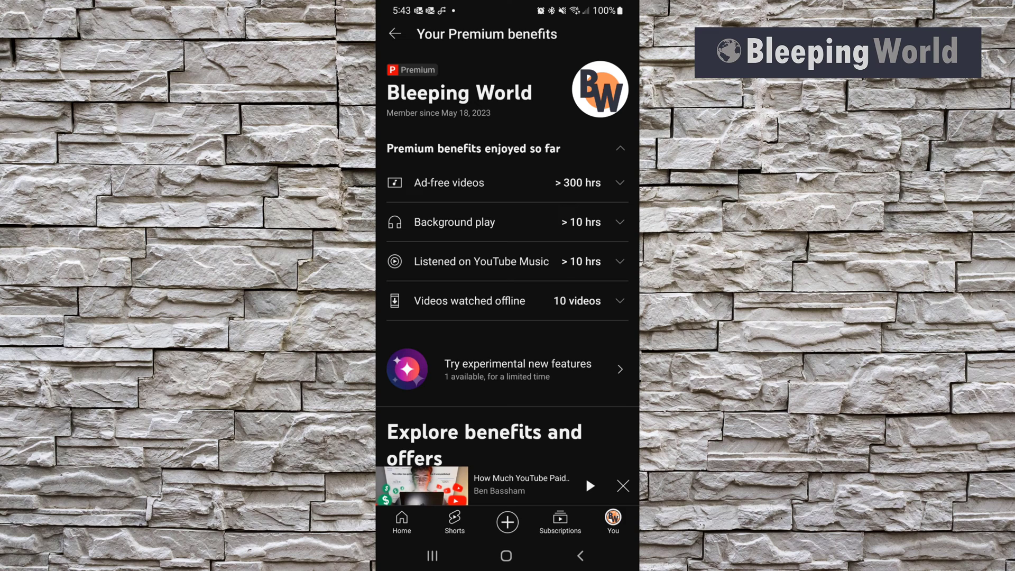
left_click(618, 182)
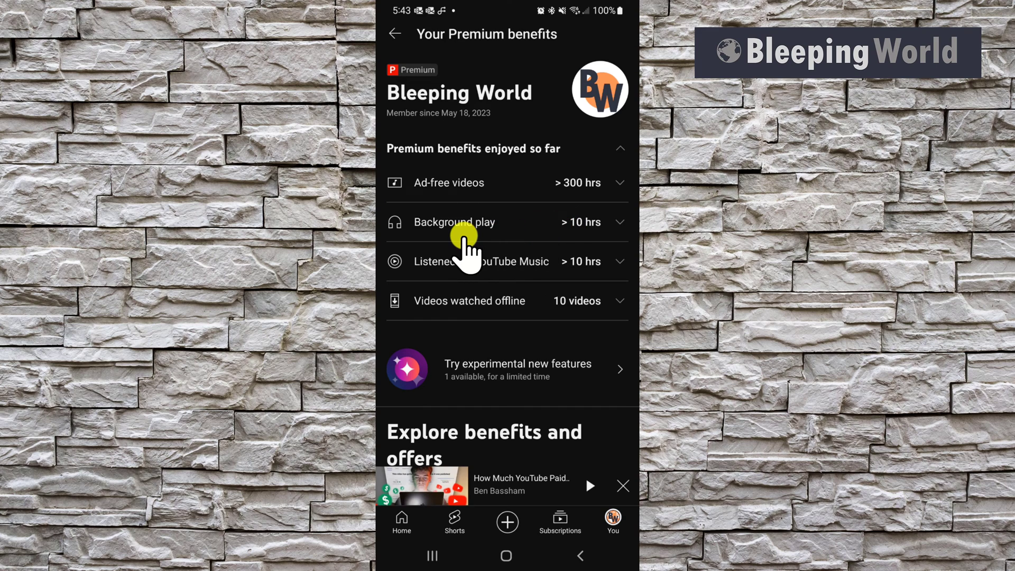
mouse_move(509, 288)
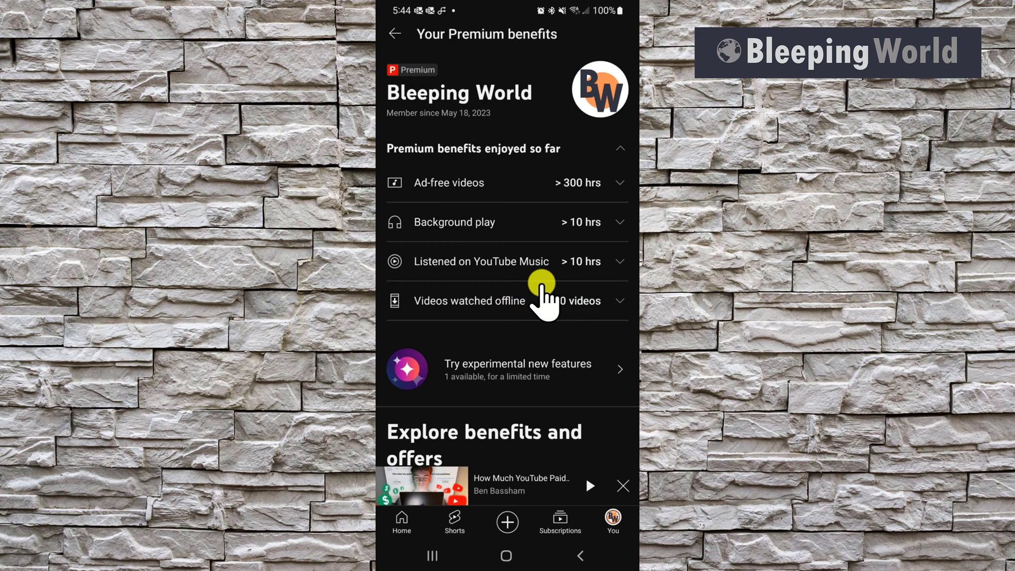
scroll("down", 3)
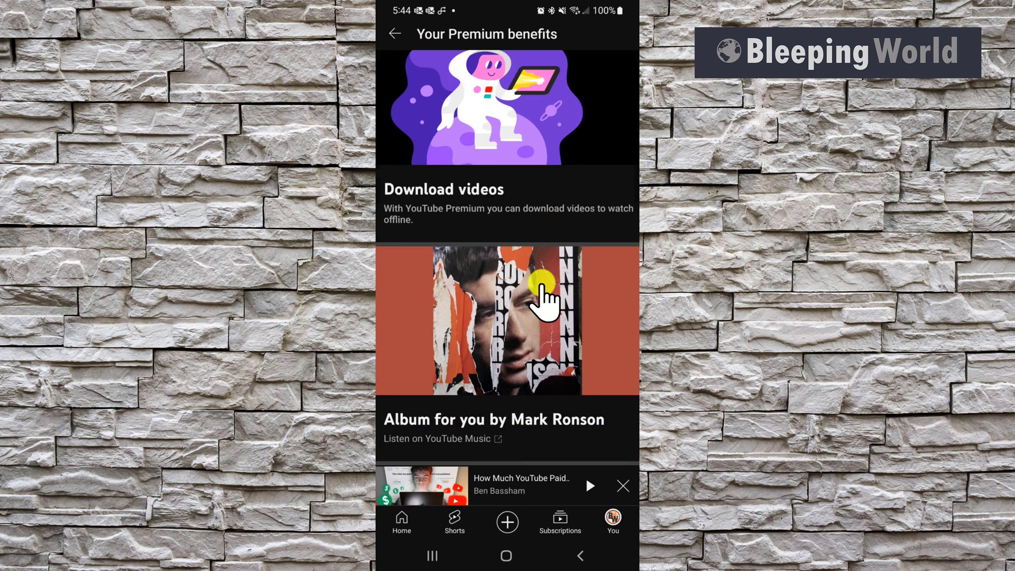
scroll("down", 3)
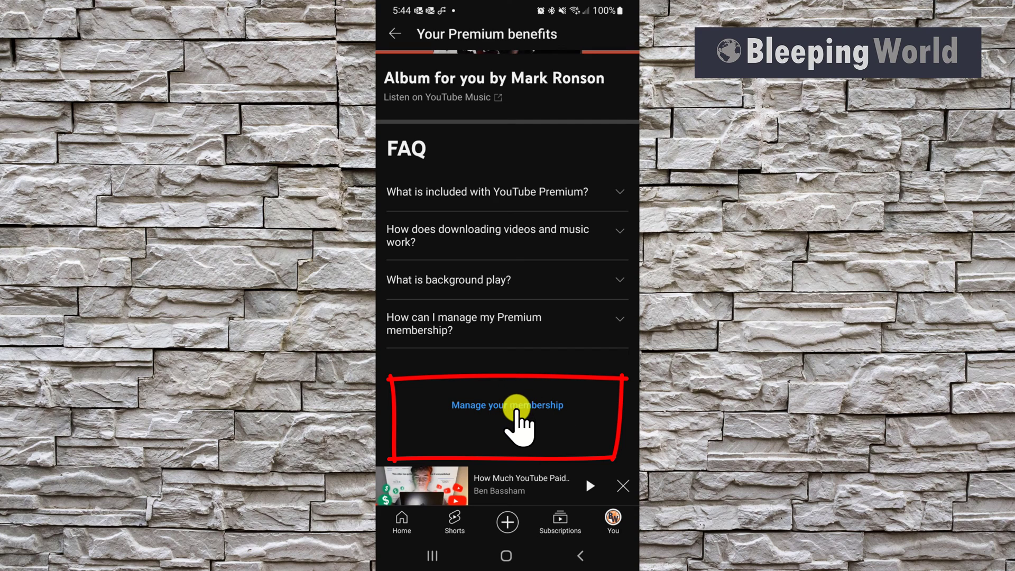
left_click(507, 404)
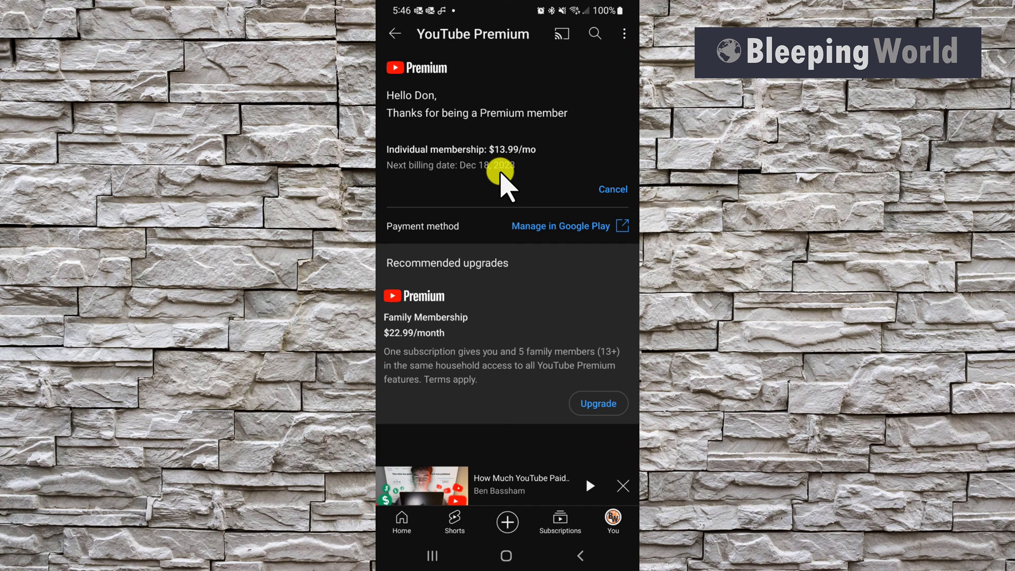
mouse_move(459, 201)
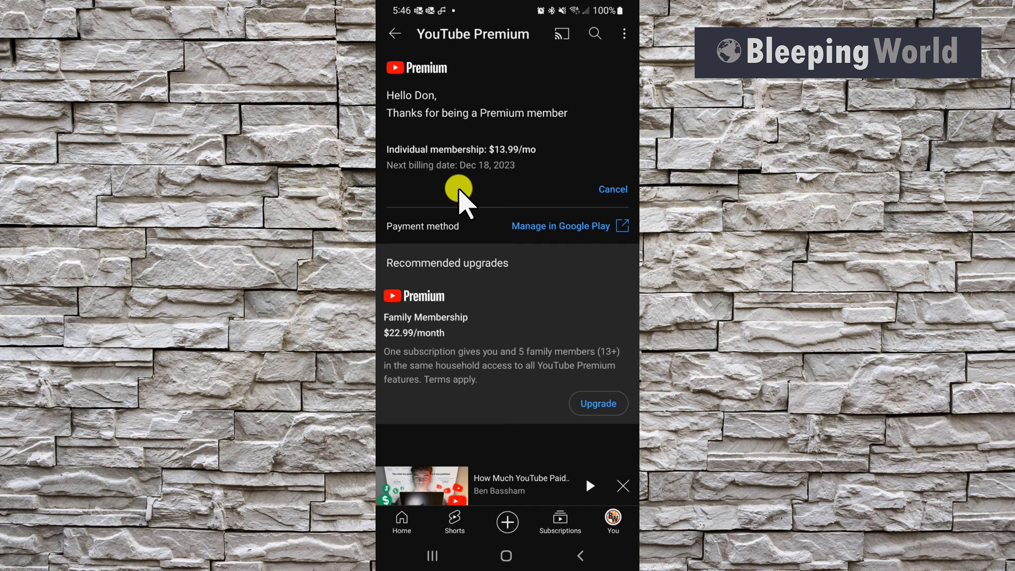
mouse_move(536, 180)
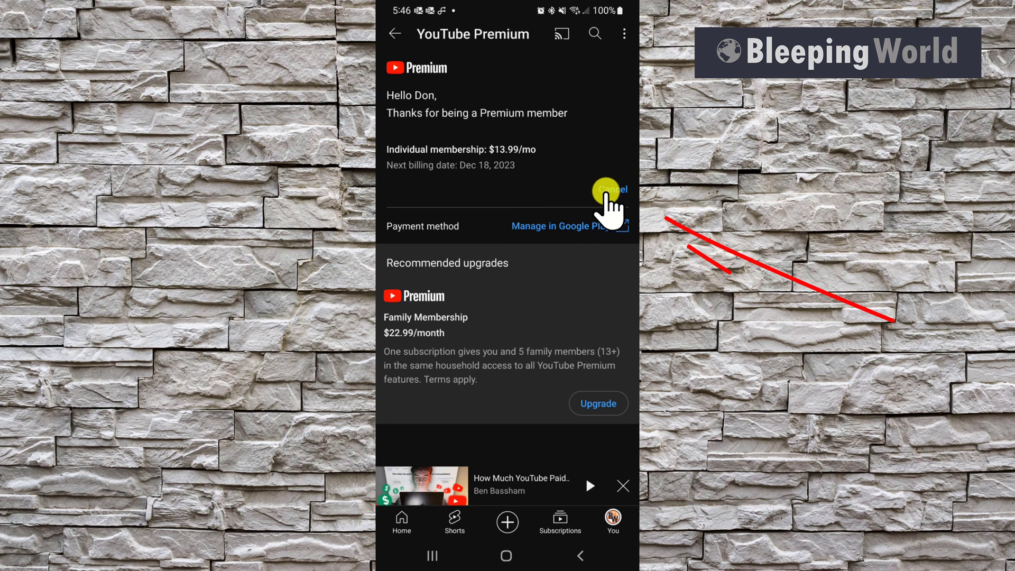
Step: Choose Cancel on the $13.99/mo individual Premium membership page
left_click(609, 189)
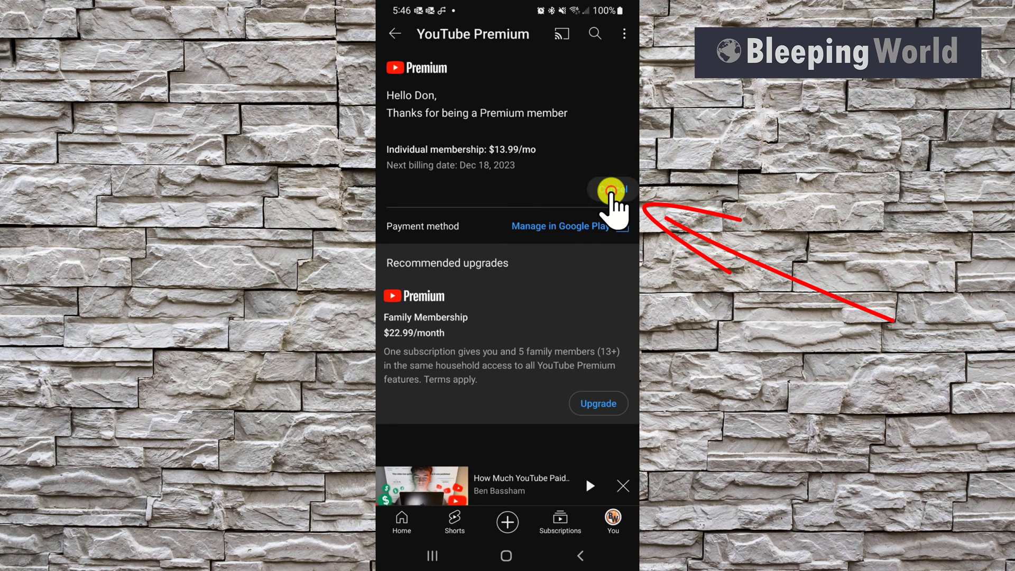
Step: Bring up the Cancel membership sheet and continue to Google Play's YouTube Premium subscription page
left_click(609, 189)
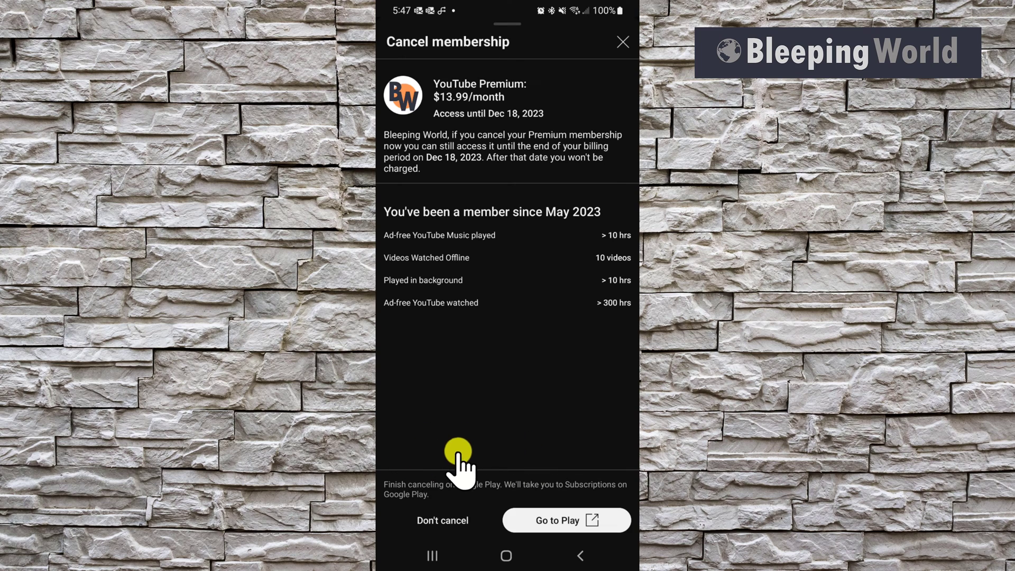
mouse_move(528, 441)
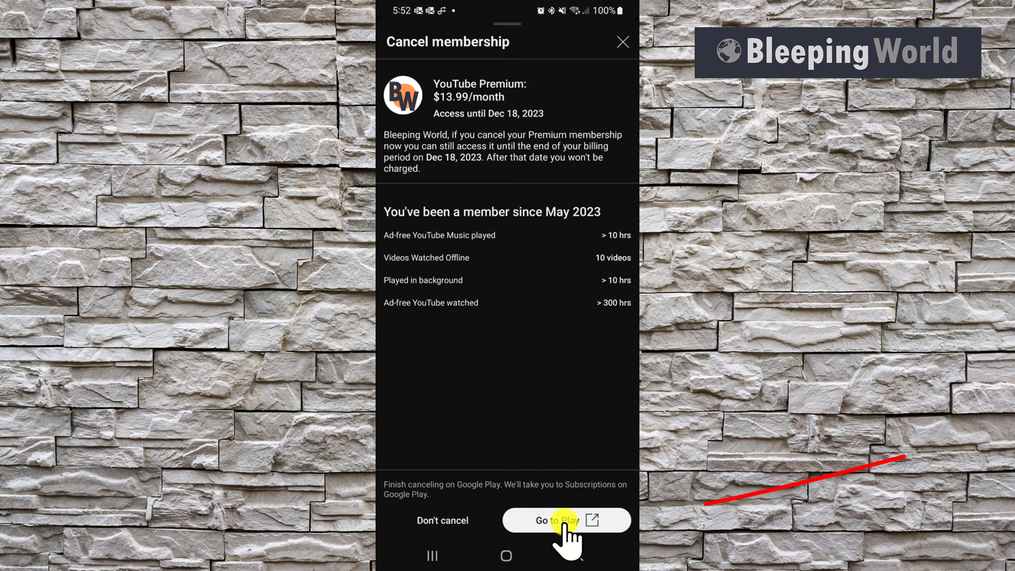
left_click(565, 520)
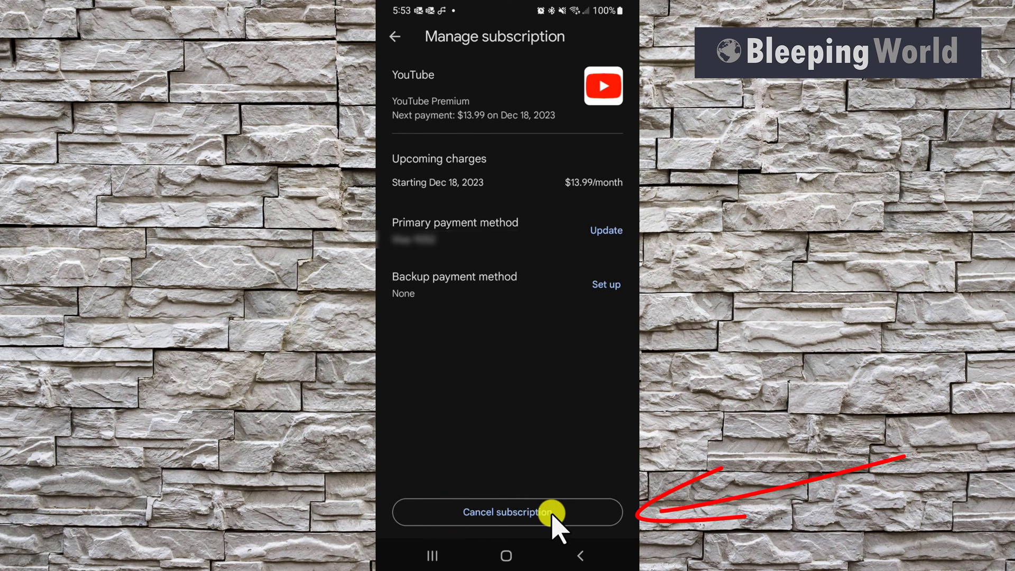
Step: Start canceling the subscription, choosing 'Cost-related reasons' as the reason
left_click(507, 513)
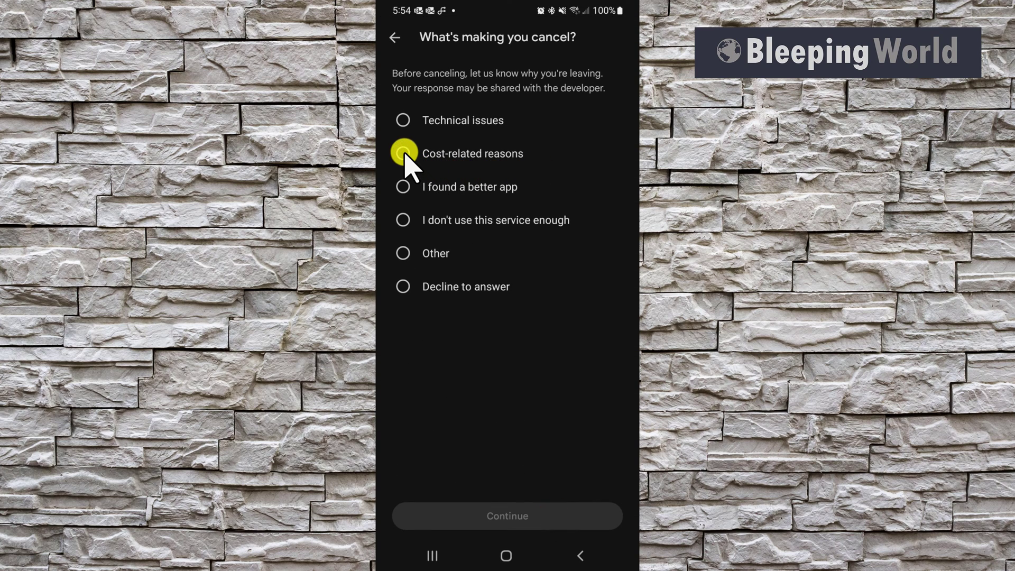
left_click(403, 153)
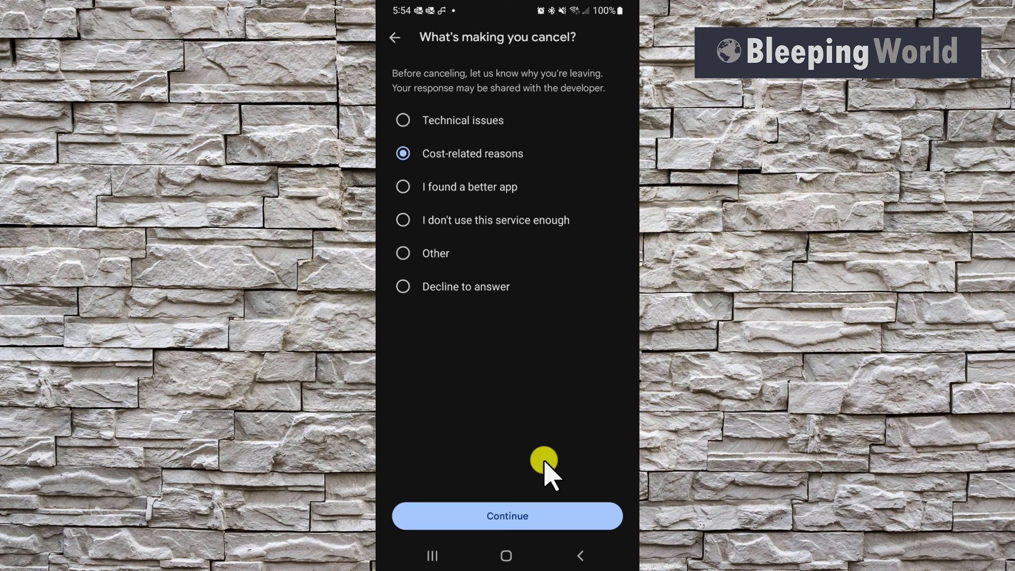
left_click(507, 516)
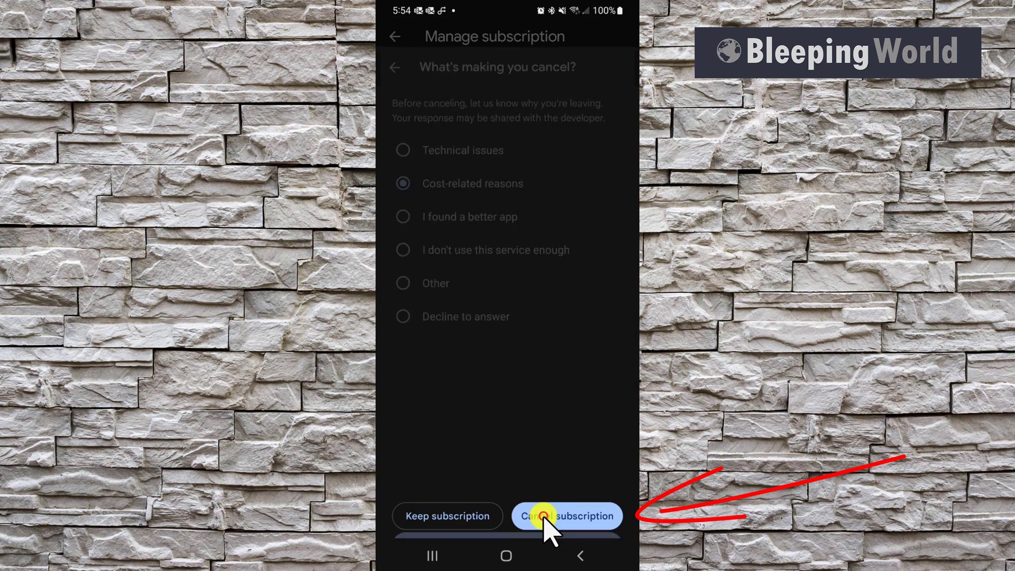
Step: Confirm 'Cancel subscription' in the final YouTube Premium cancellation dialog
left_click(566, 516)
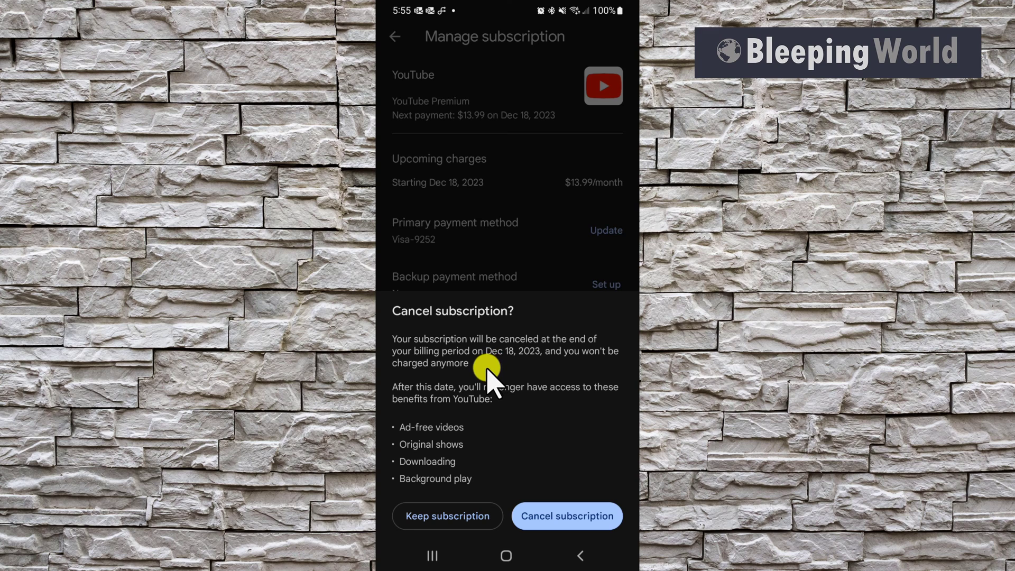
mouse_move(543, 379)
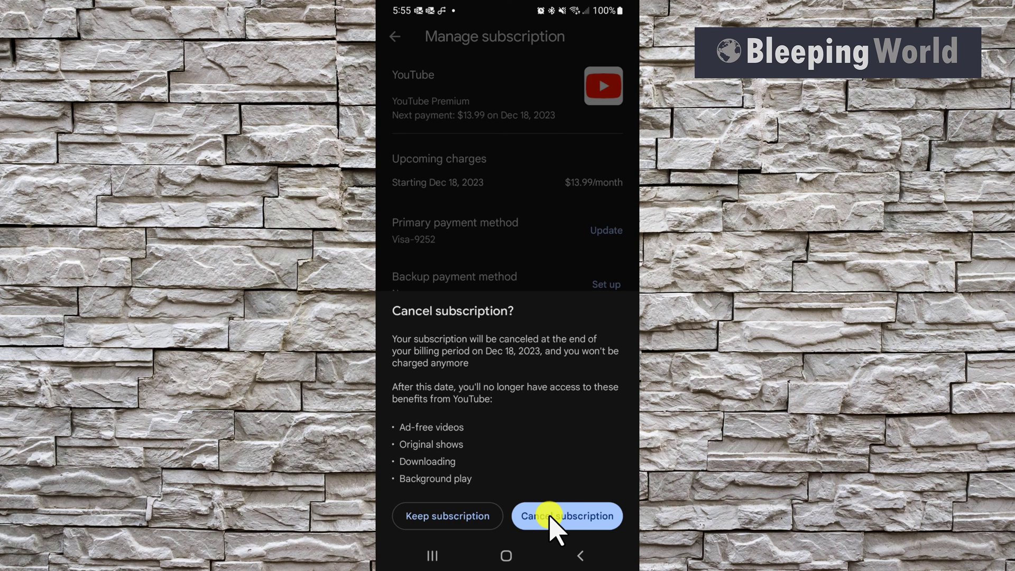
left_click(566, 516)
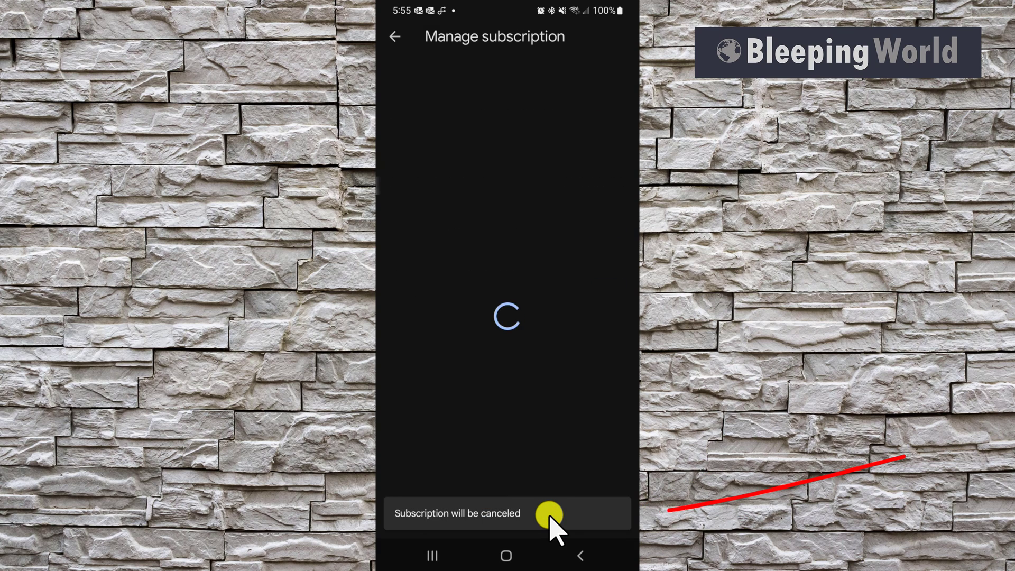